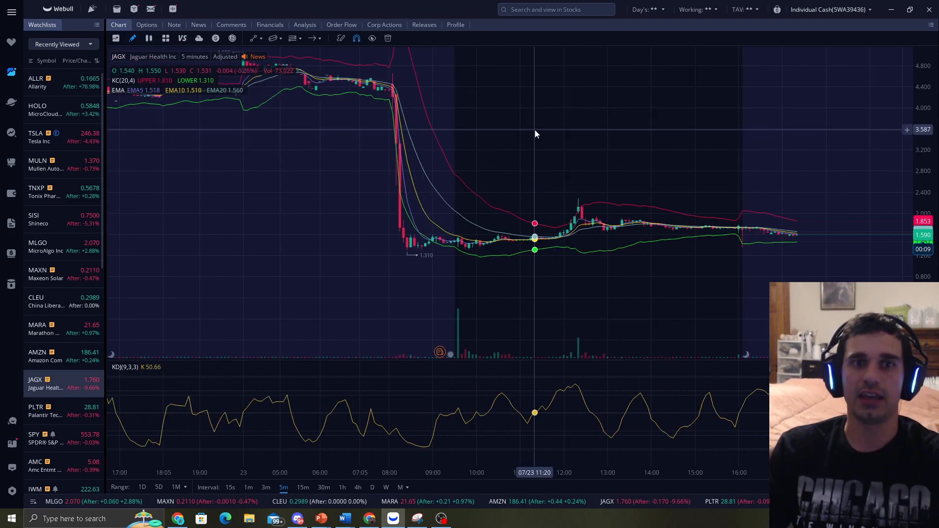
Show the JAGX chart on the 1-day timeframe
click(371, 487)
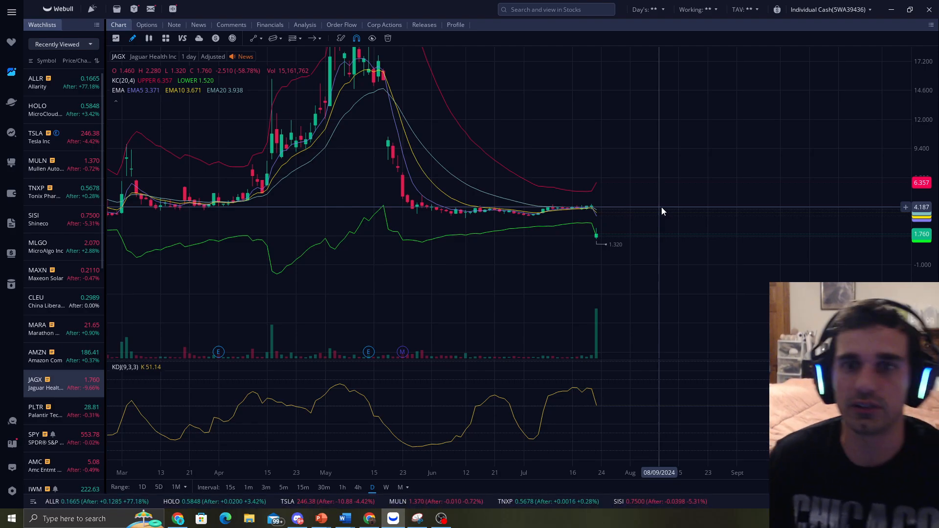
mouse_move(659, 209)
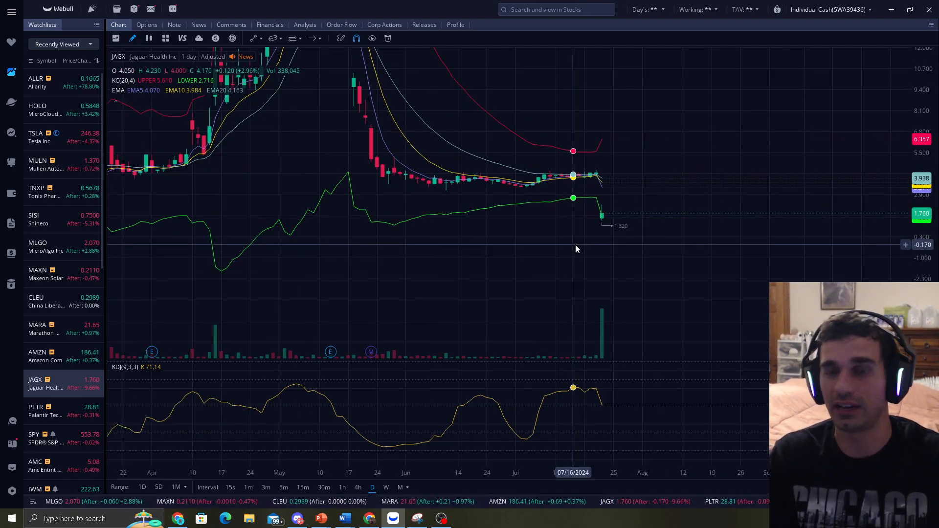
mouse_move(701, 178)
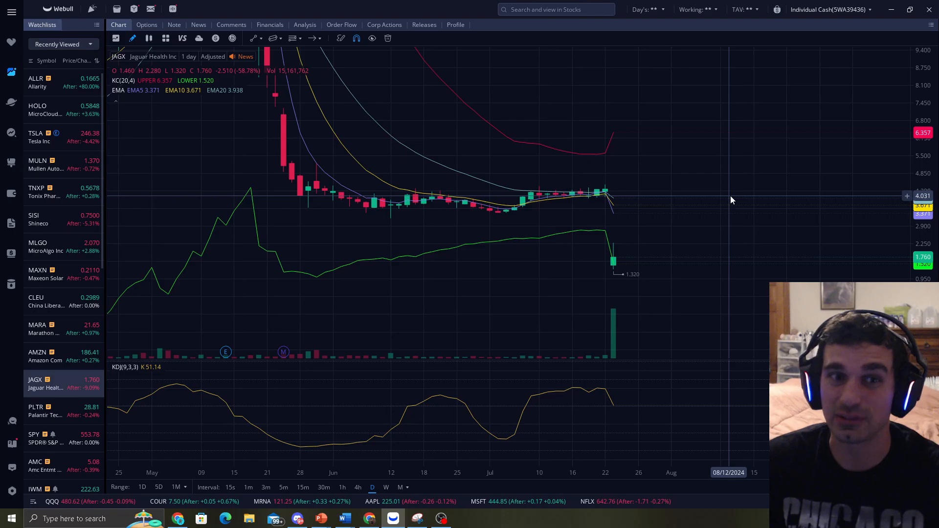
mouse_move(311, 38)
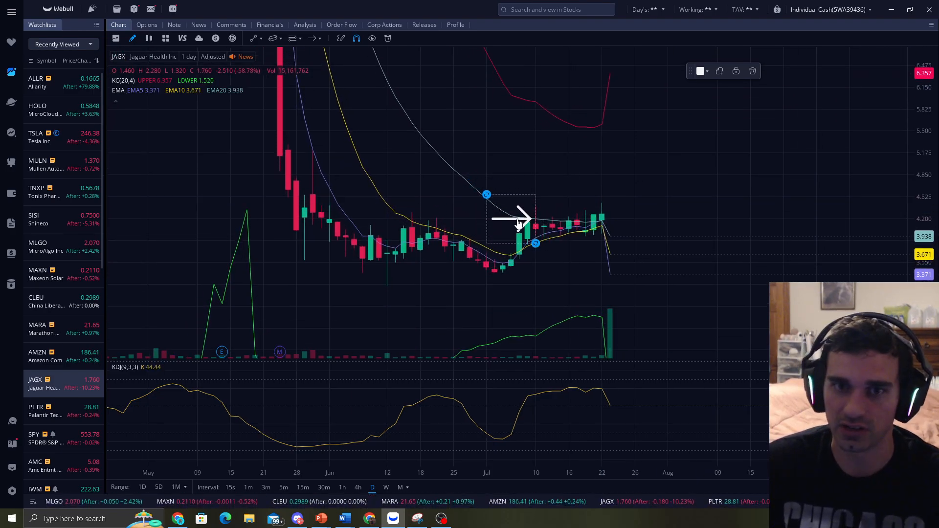
drag(516, 217, 533, 263)
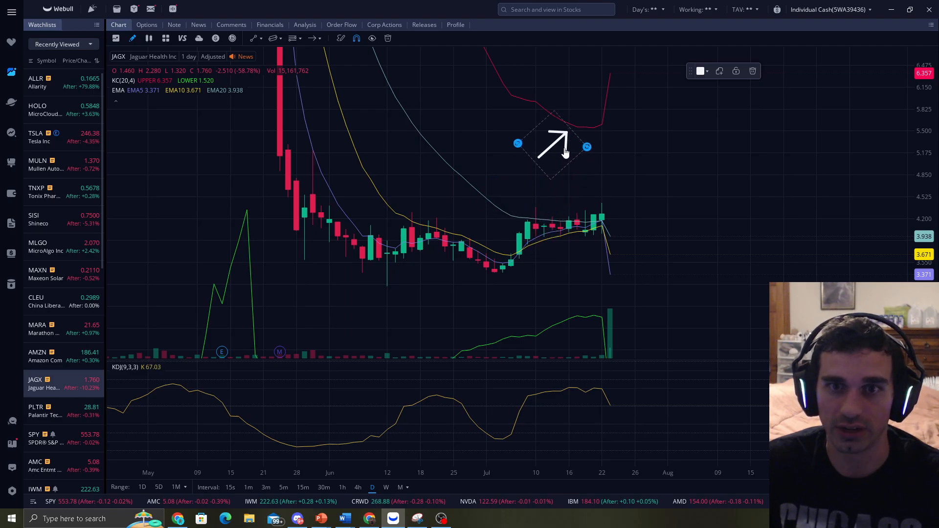
drag(551, 147, 505, 233)
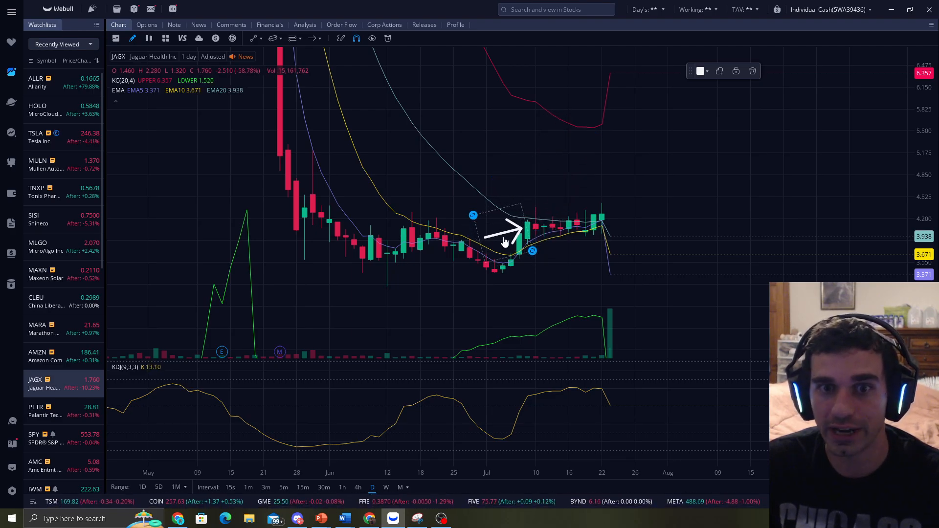
drag(505, 243, 509, 228)
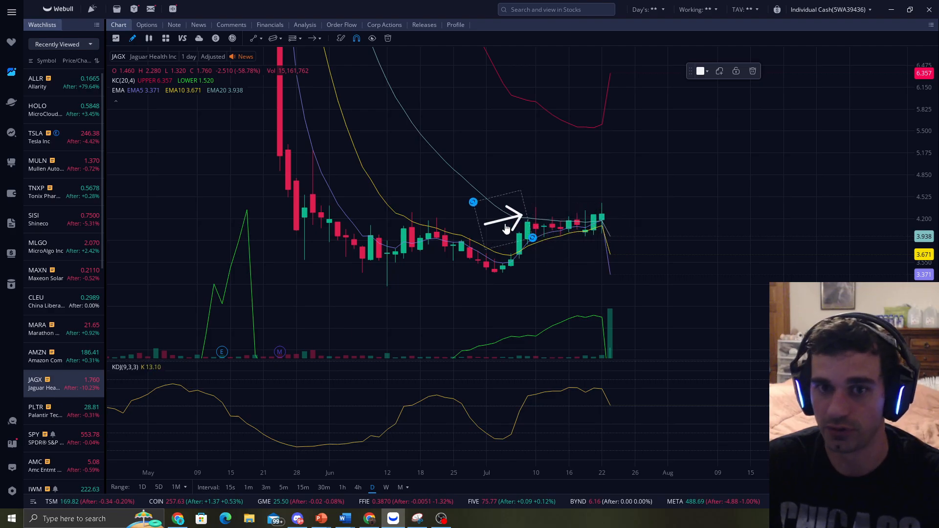
drag(505, 228, 578, 234)
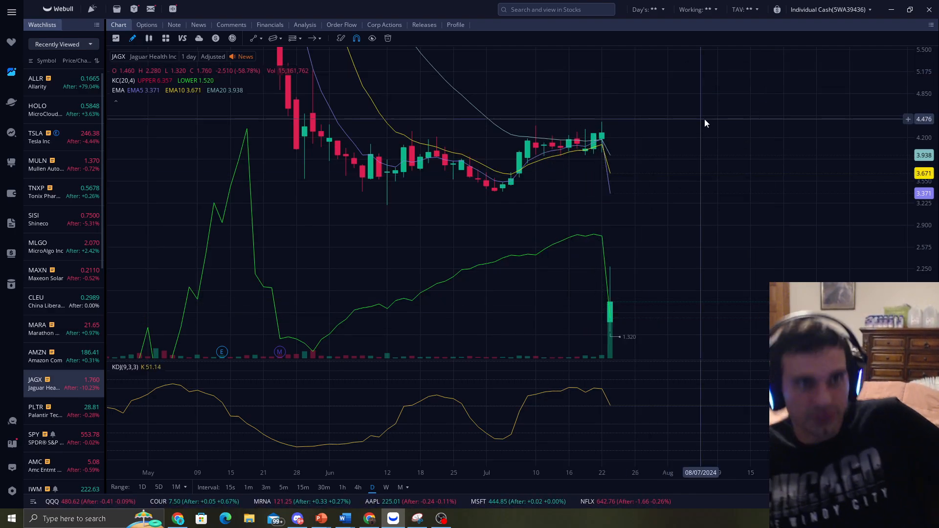
Show the JAGX news feed with its recent headlines
click(198, 25)
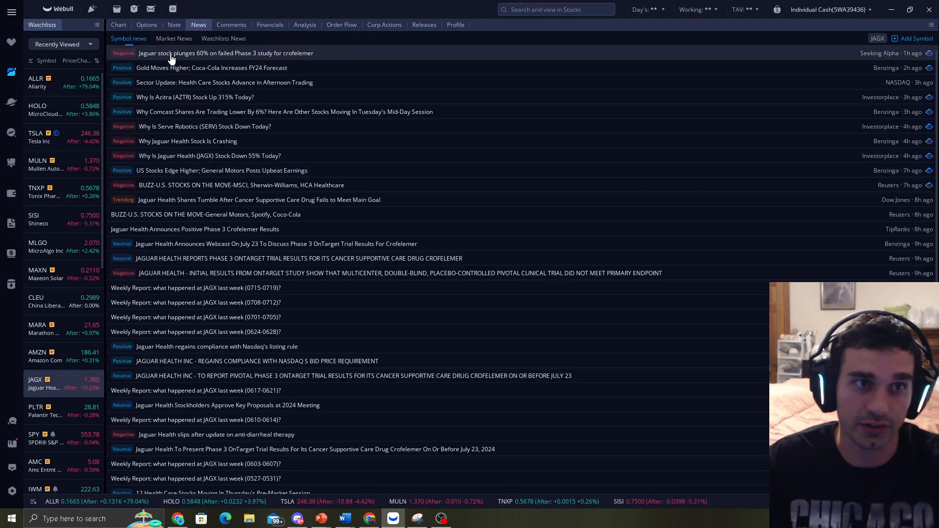
mouse_move(279, 62)
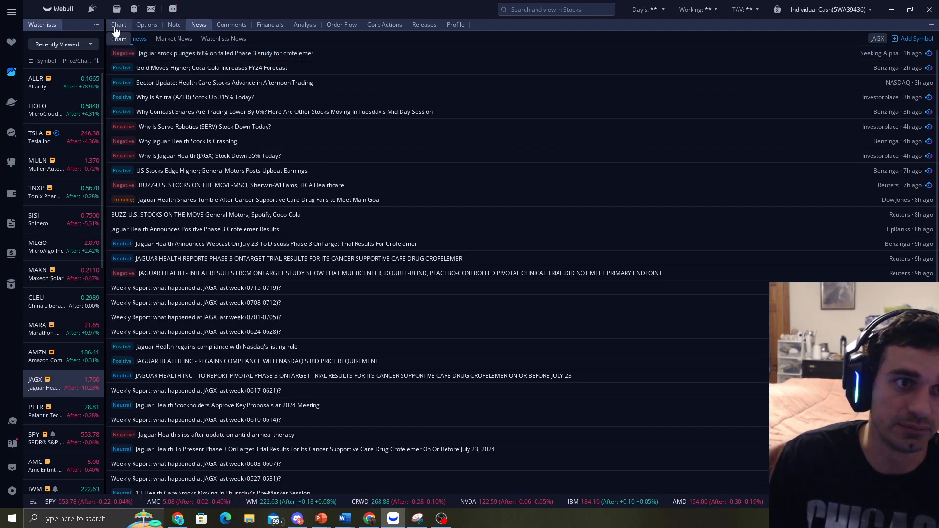
Return from the news feed to the JAGX daily price chart
click(118, 24)
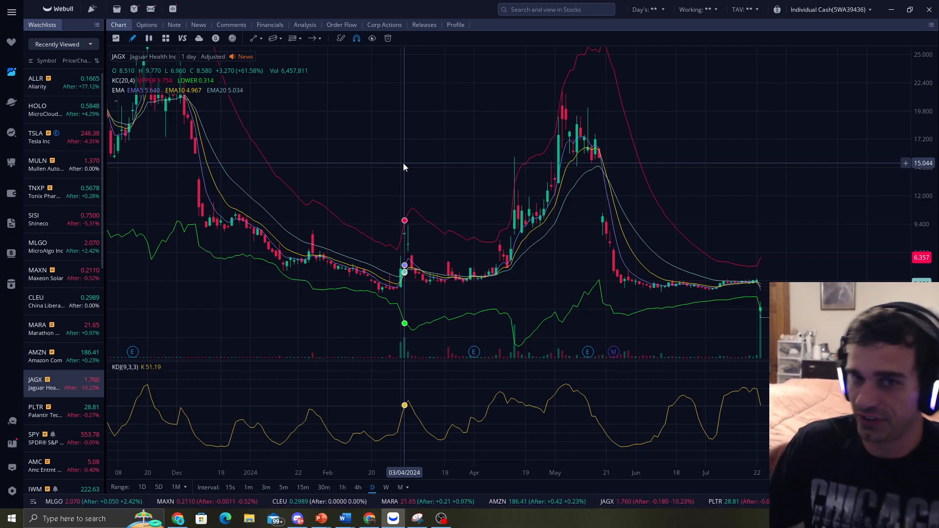
mouse_move(345, 160)
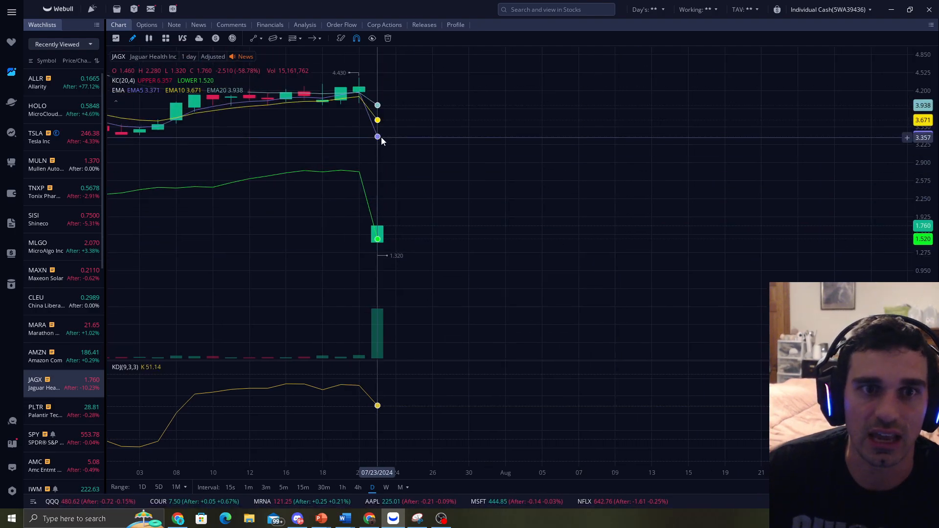
mouse_move(452, 237)
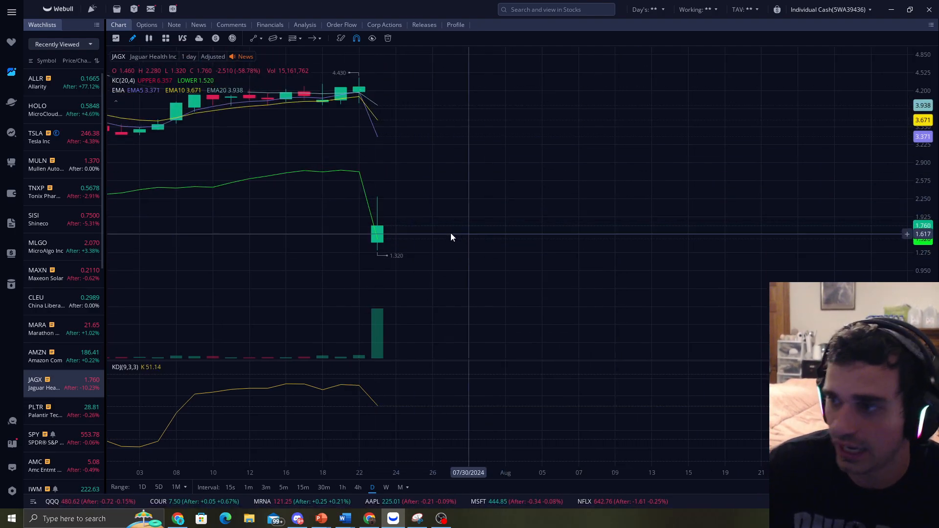
mouse_move(420, 204)
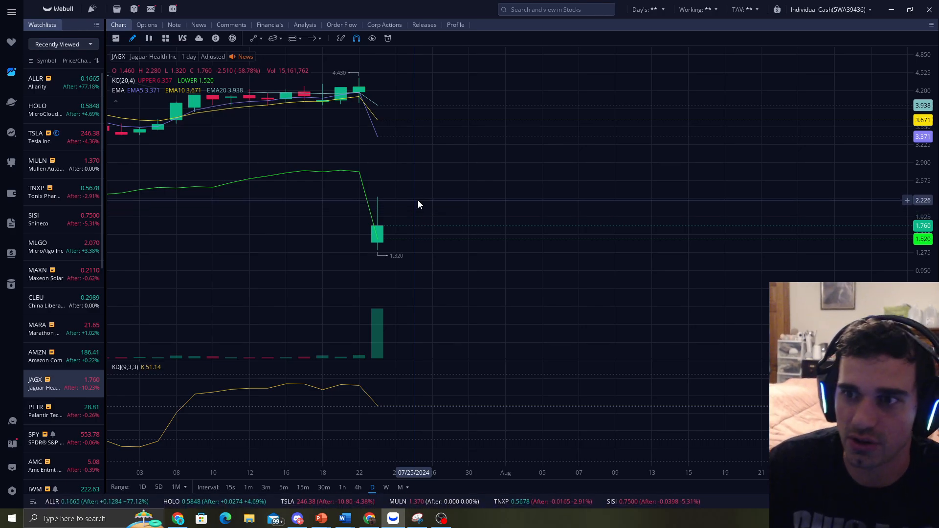
mouse_move(359, 226)
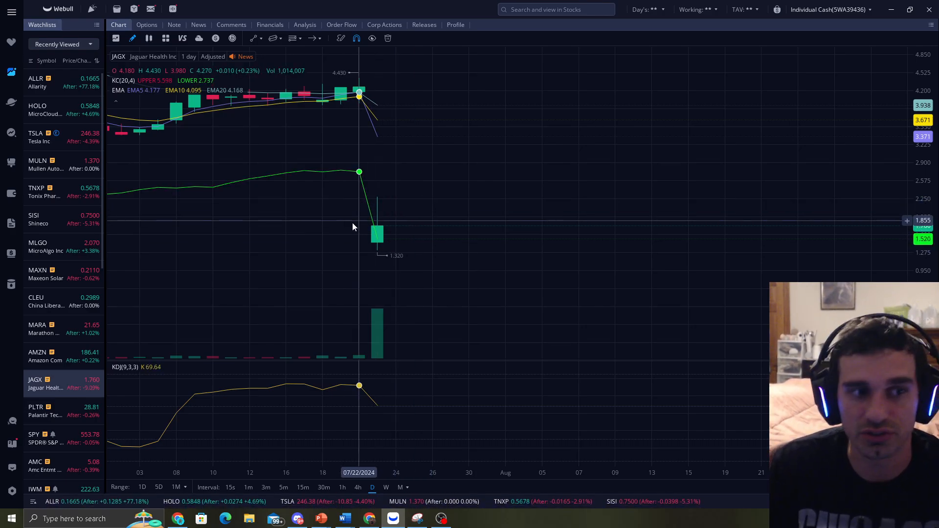
mouse_move(340, 149)
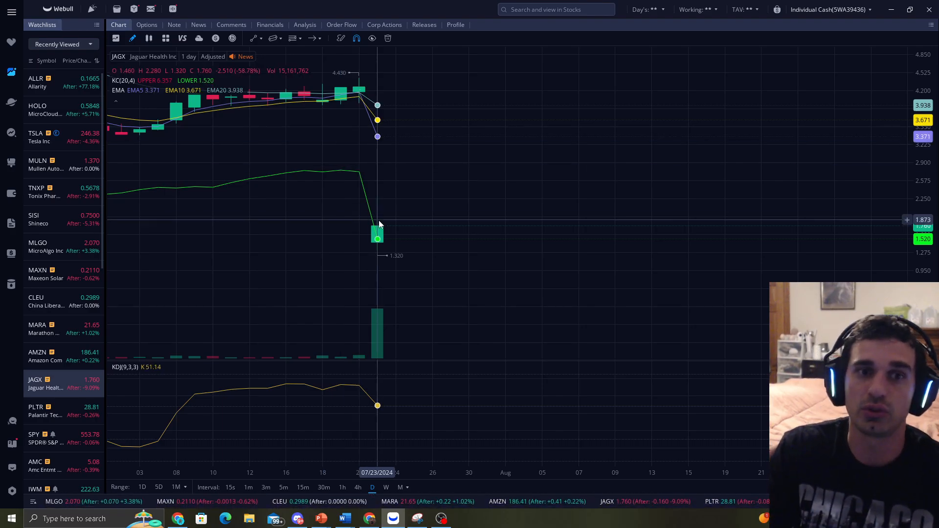
mouse_move(473, 230)
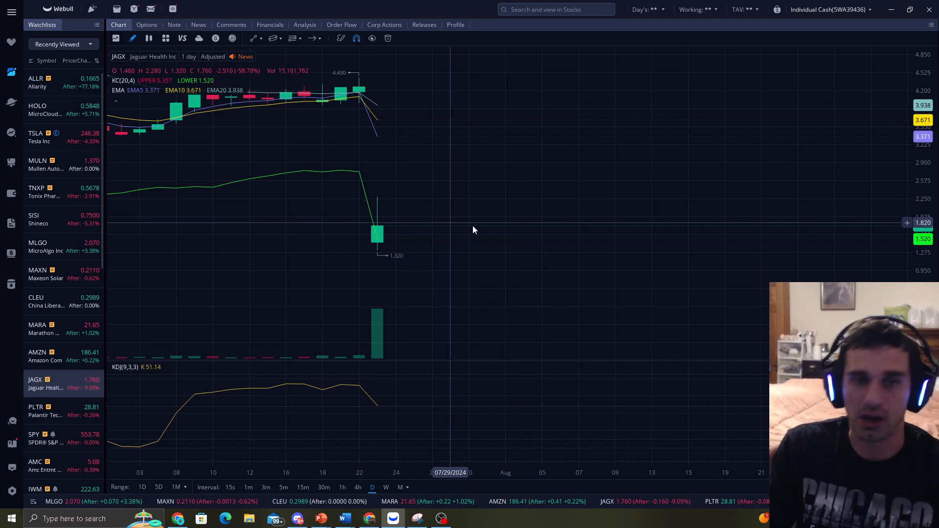
mouse_move(518, 224)
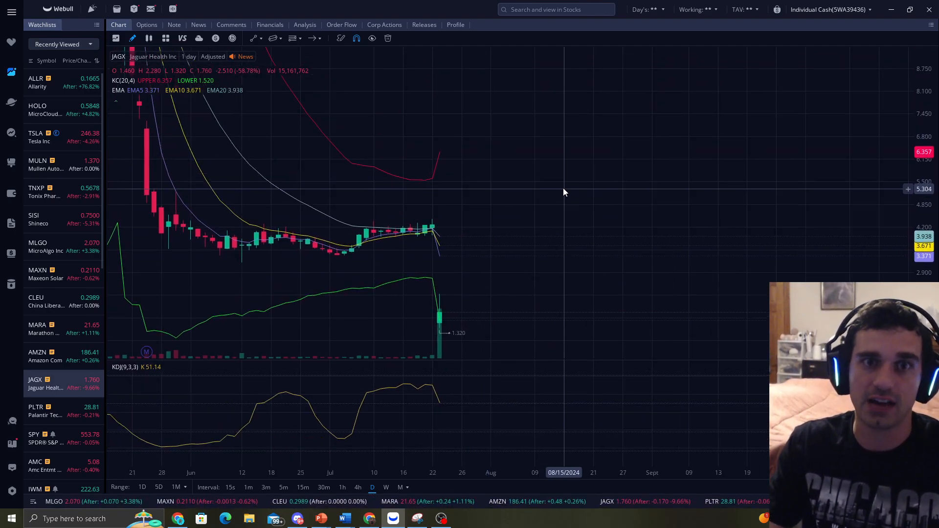
mouse_move(471, 188)
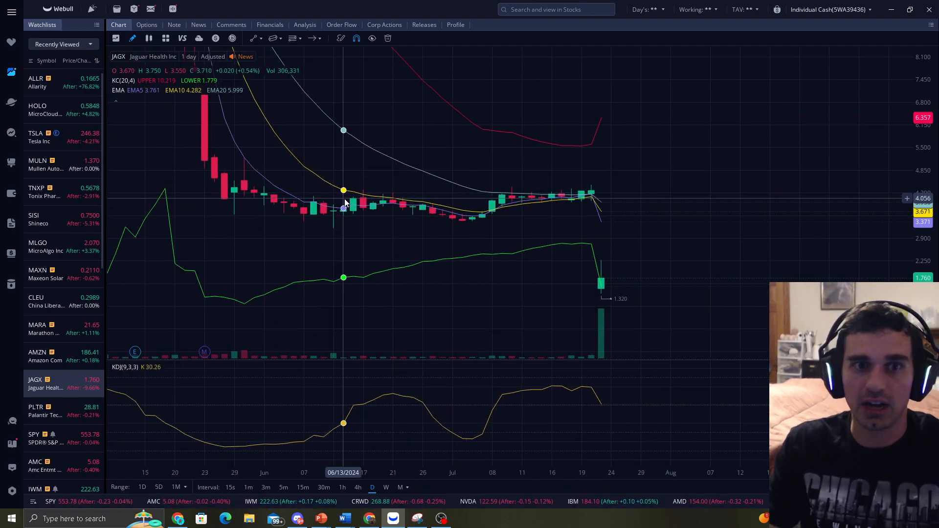
mouse_move(680, 190)
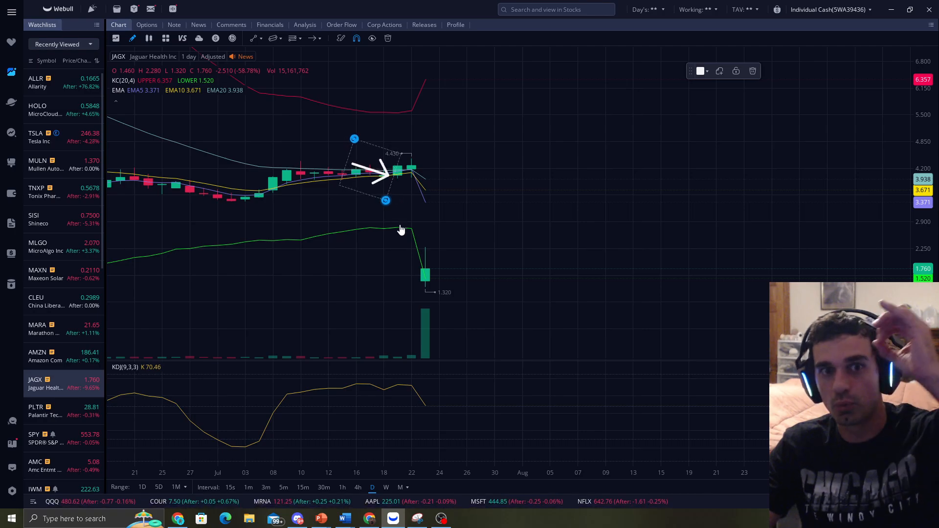
Draw an arrow pointing at the flat candles just before the July drop
drag(372, 170, 410, 273)
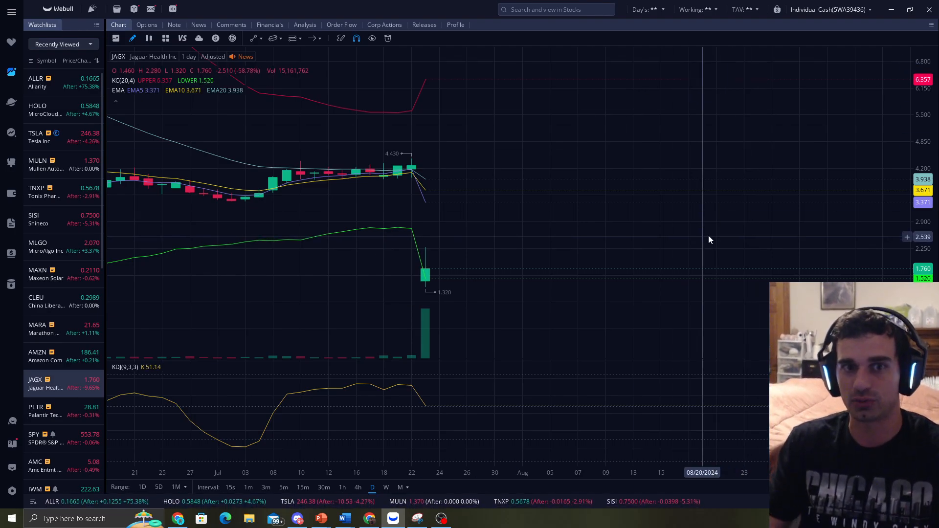
mouse_move(440, 171)
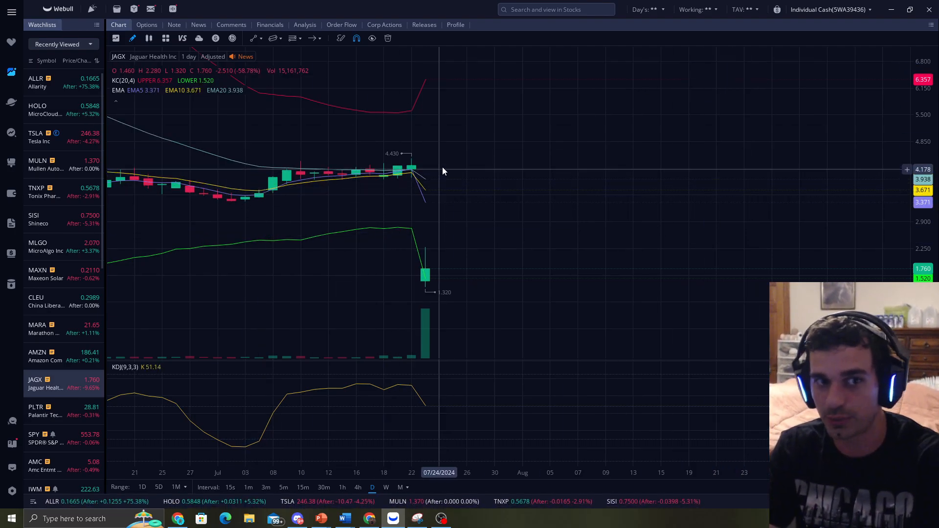
mouse_move(396, 175)
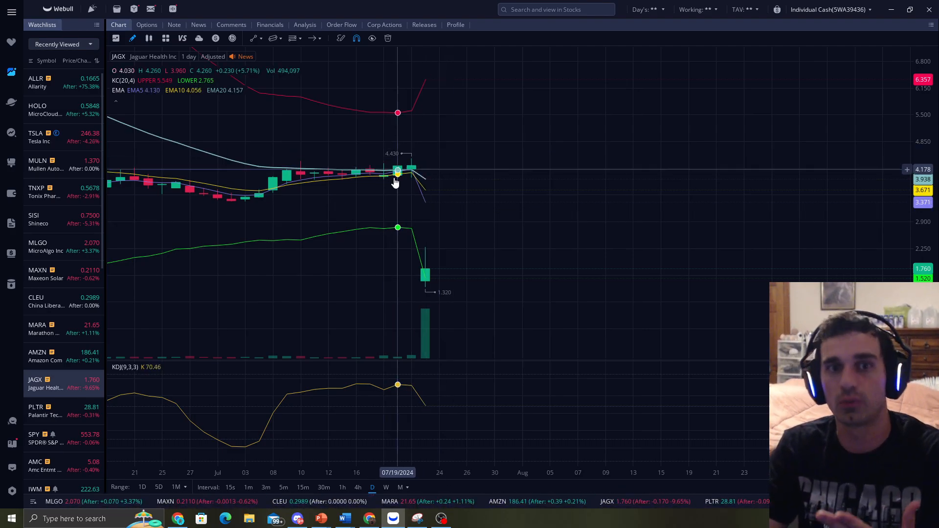
mouse_move(412, 174)
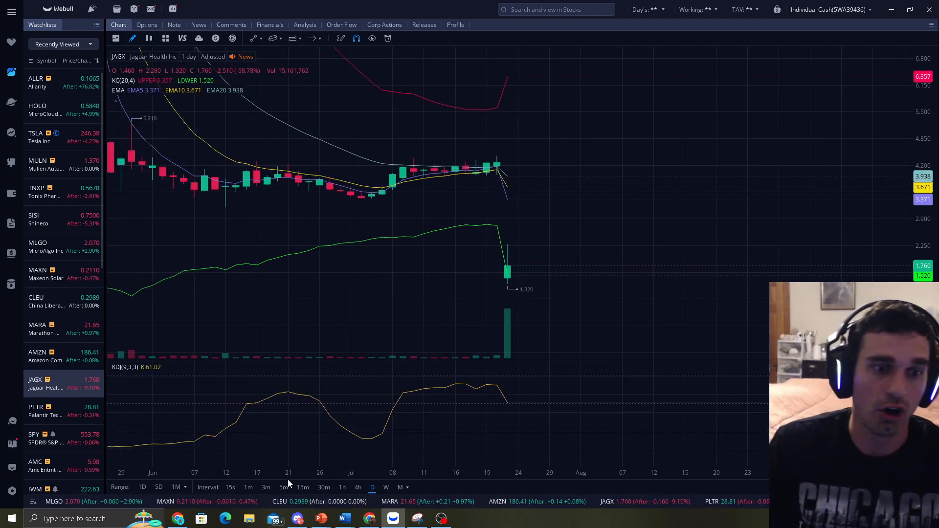
Show JAGX as 5-minute candles and mark the intraday peak near 12:20 with an arrow
click(283, 487)
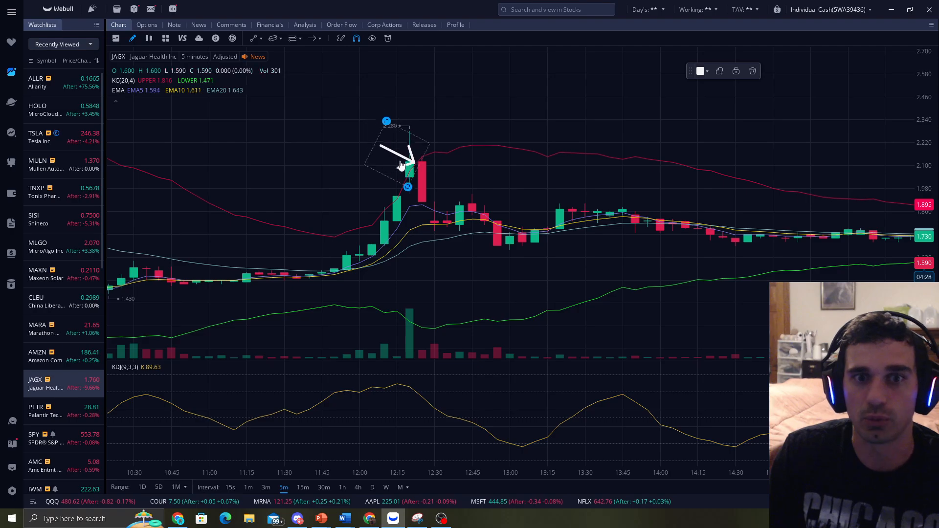
drag(398, 147, 485, 225)
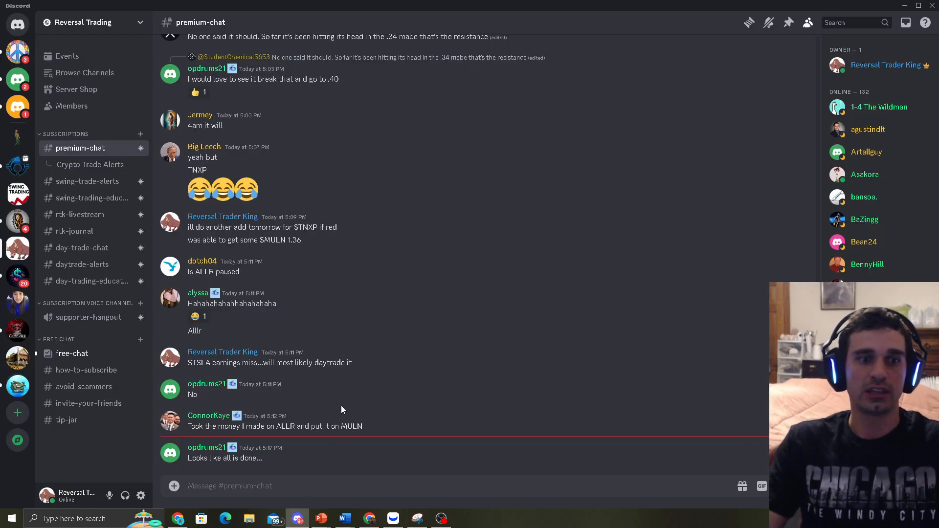
mouse_move(352, 337)
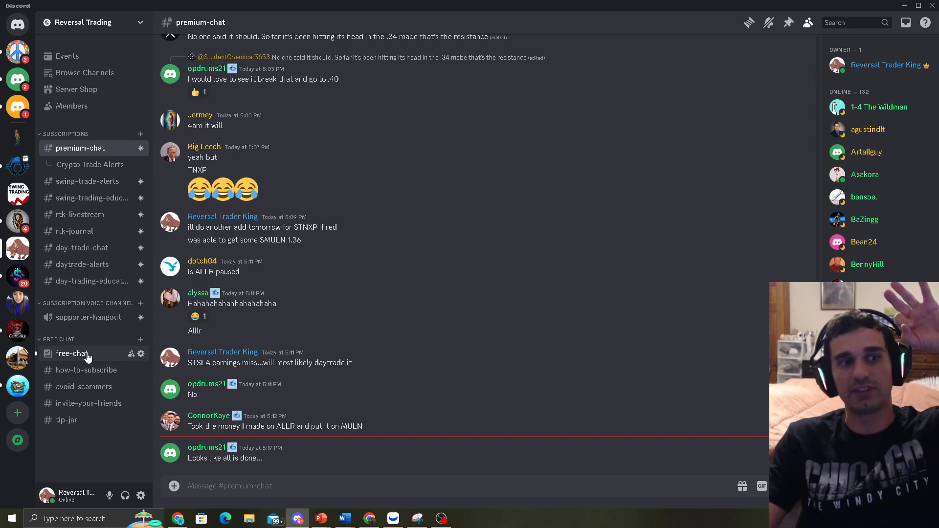
Visit the free-chat, how-to-subscribe and avoid-scammers channels, ending back on free-chat
click(71, 353)
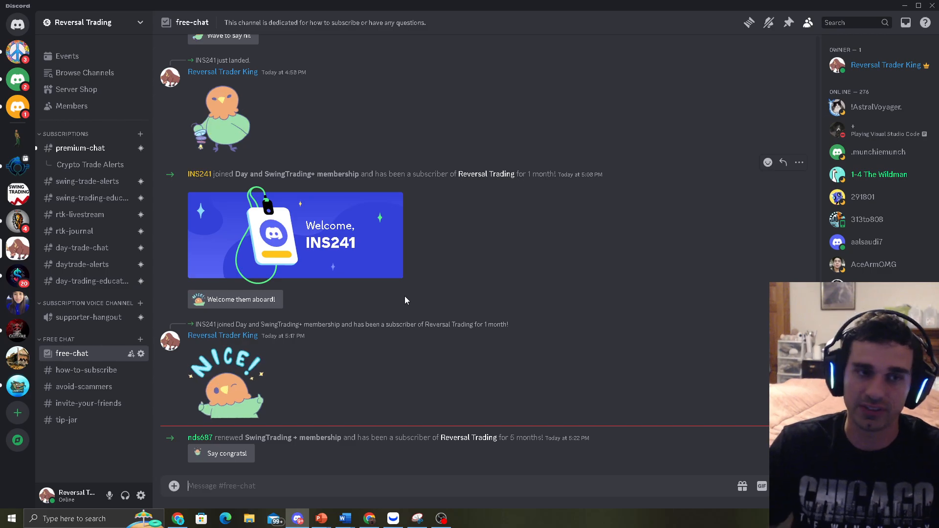
click(88, 370)
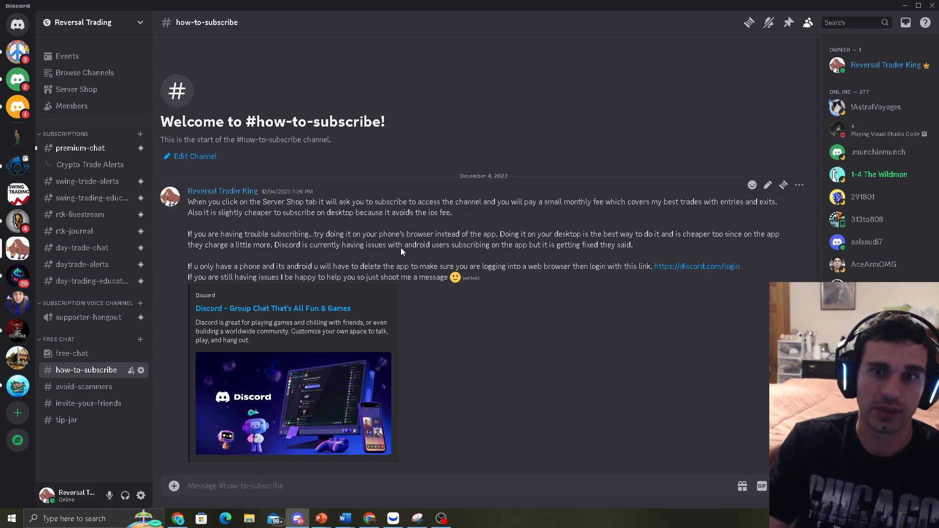
click(84, 387)
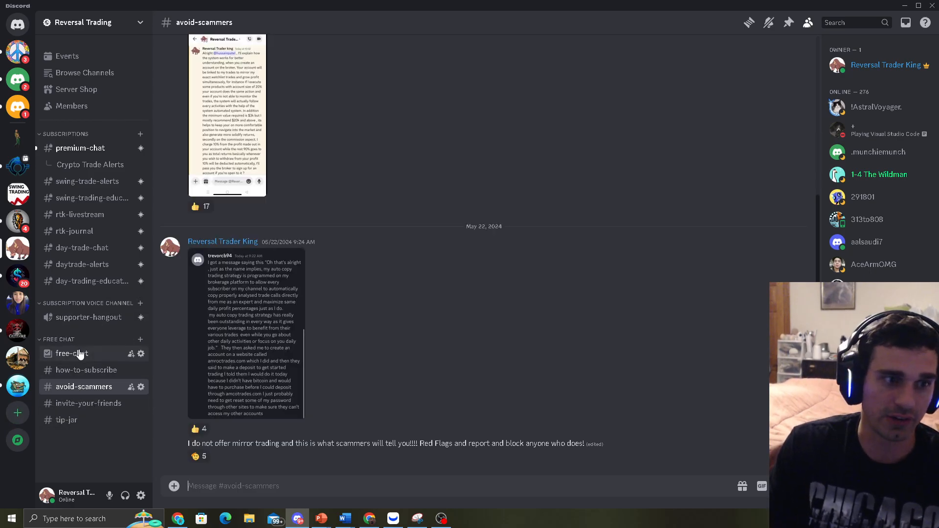
click(71, 353)
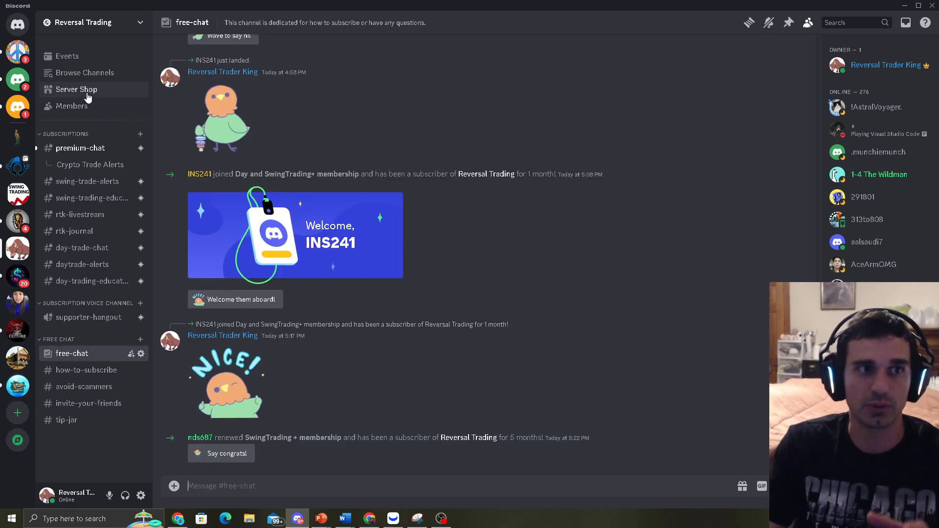
View the Server Shop subscription tiers, then the rtk-journal channel
click(76, 89)
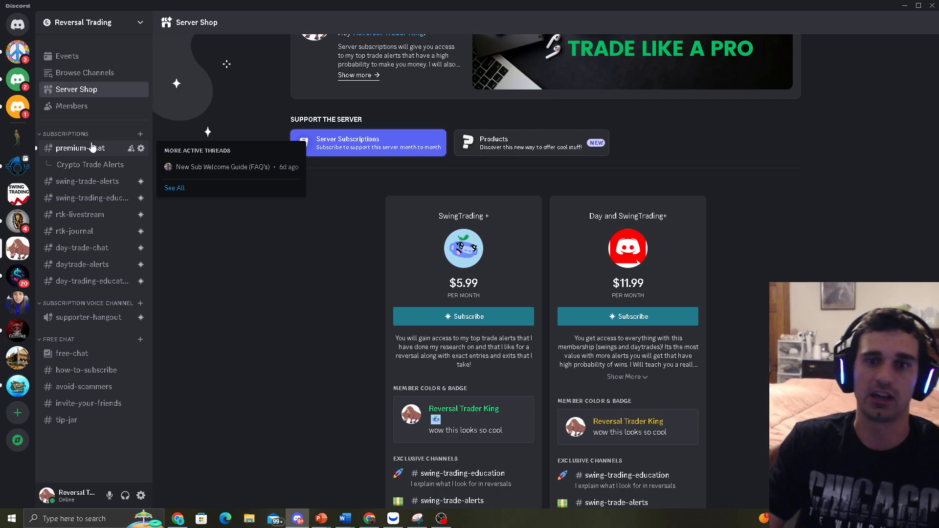
mouse_move(87, 281)
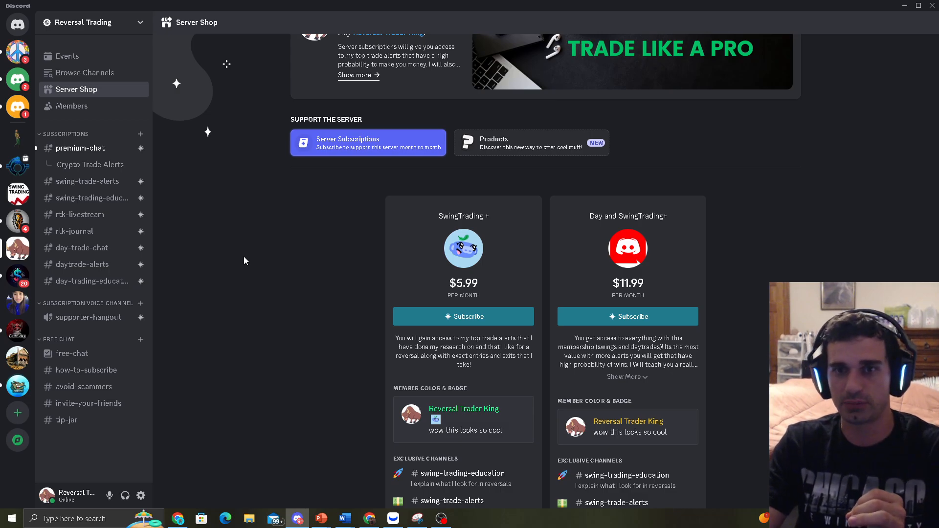
mouse_move(657, 287)
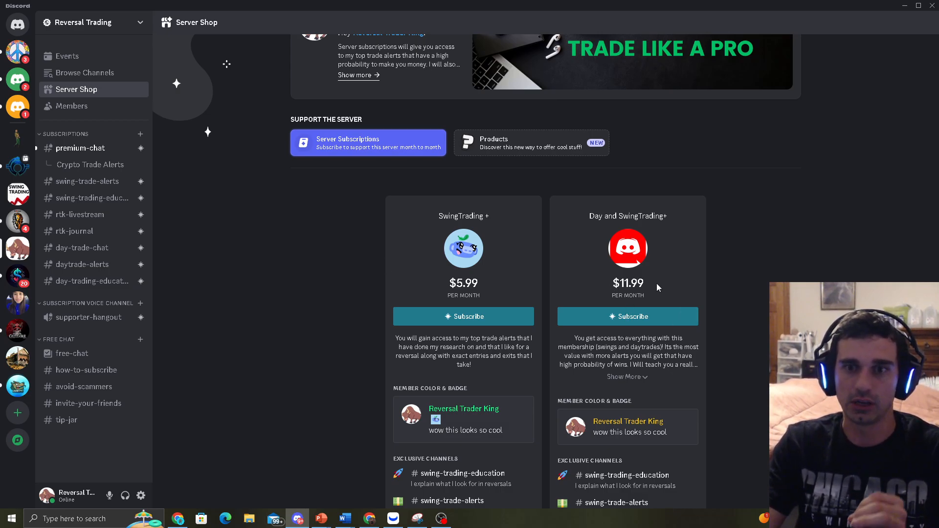
click(76, 231)
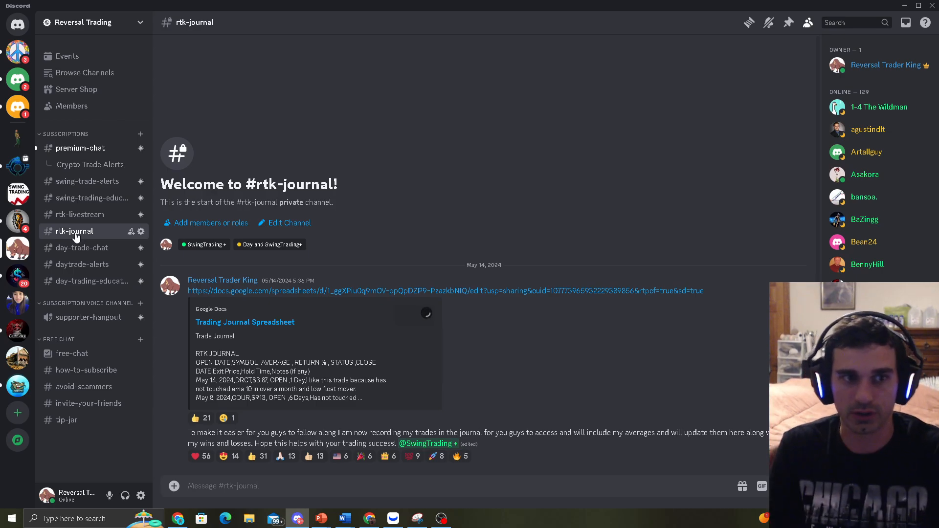
mouse_move(79, 214)
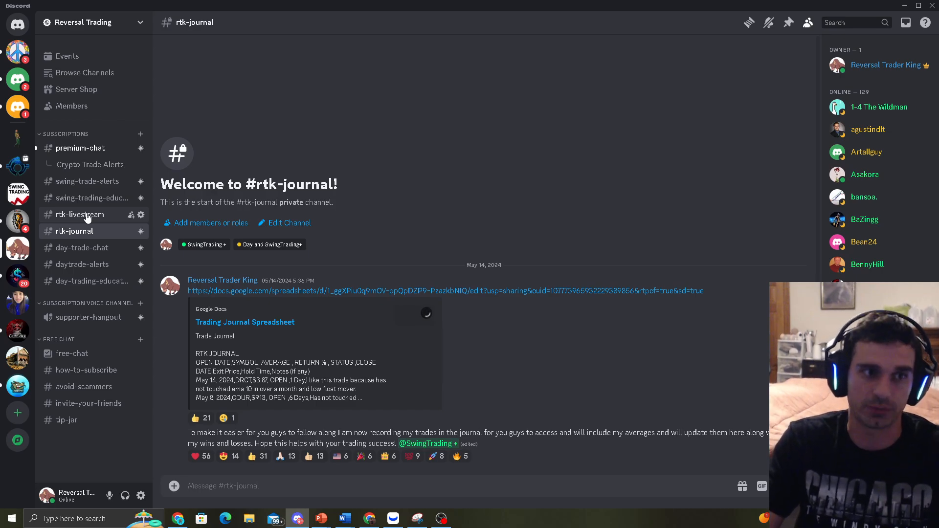
Pass through rtk-livestream, day-trading-education, daytrade-alerts and premium-chat, then return to Webull
click(79, 214)
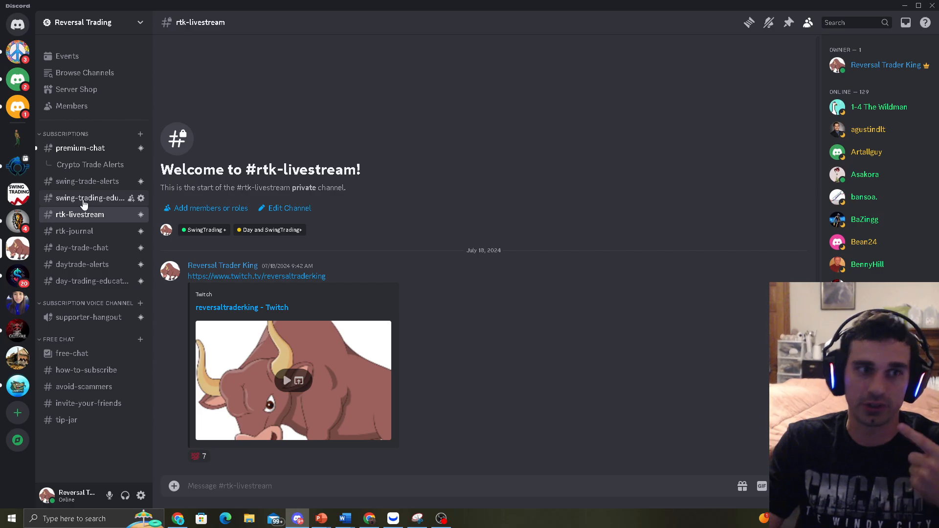
click(90, 264)
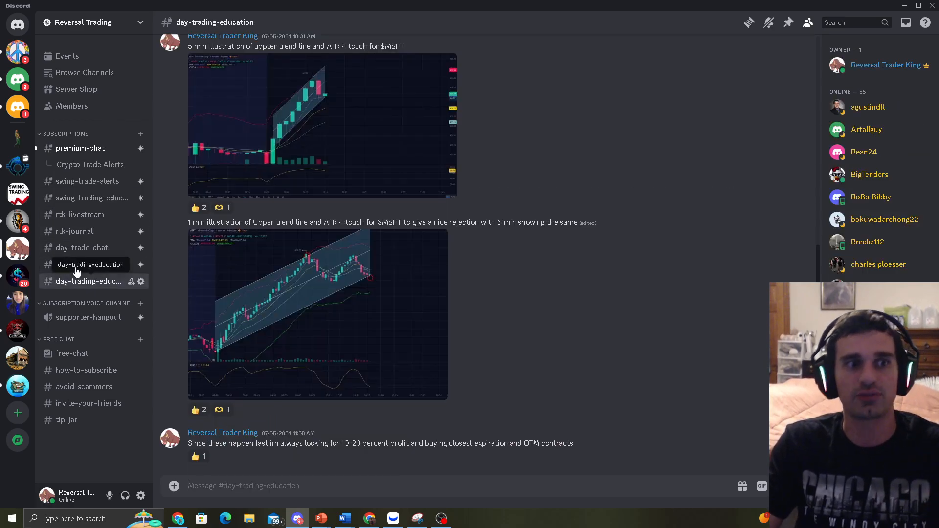
click(82, 264)
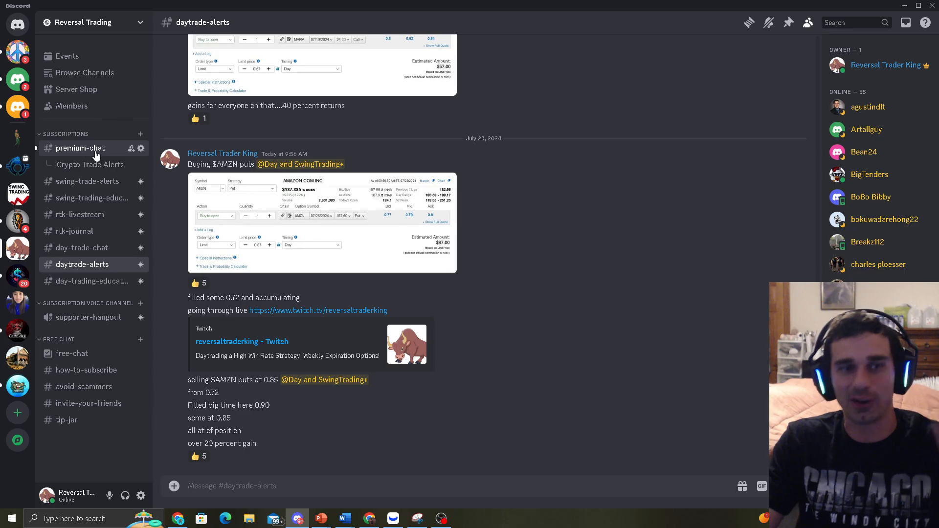
click(79, 147)
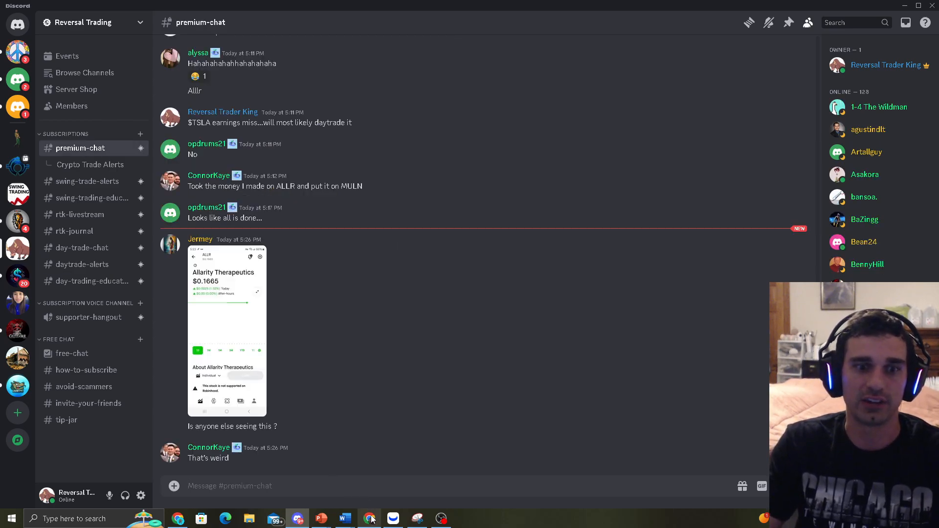
click(392, 519)
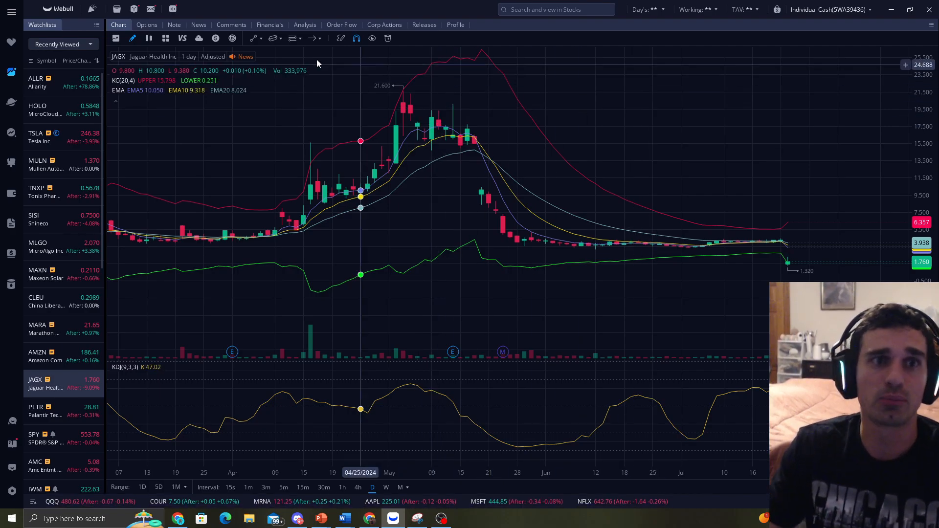
Pan the JAGX daily chart from the April spike to the late-July candles
drag(429, 126, 477, 174)
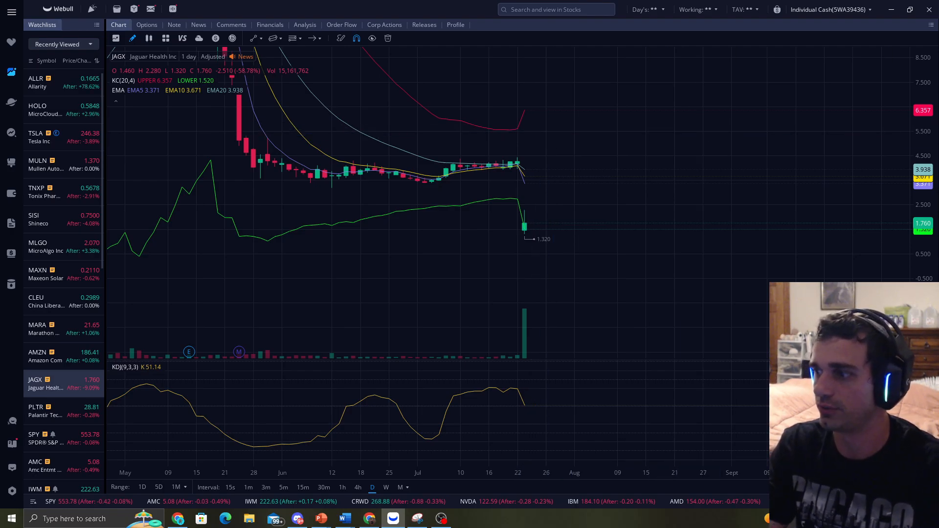
mouse_move(827, 241)
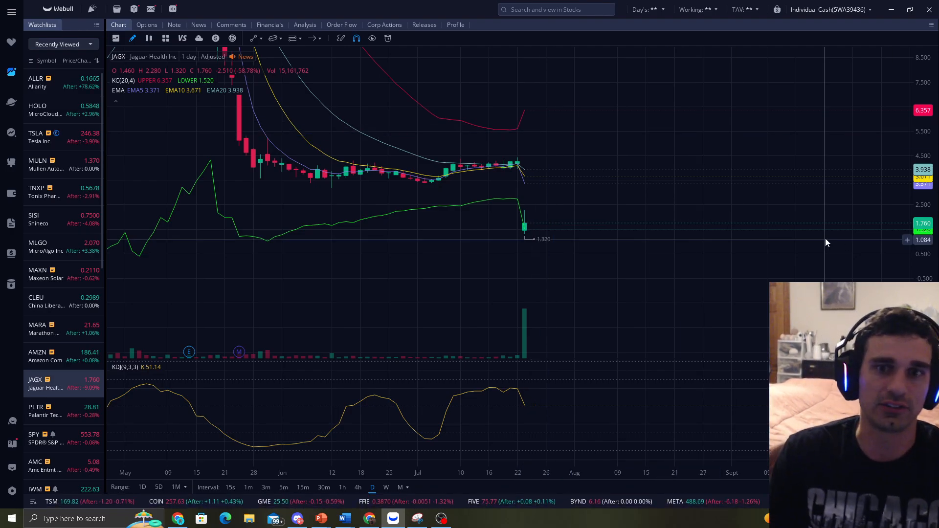